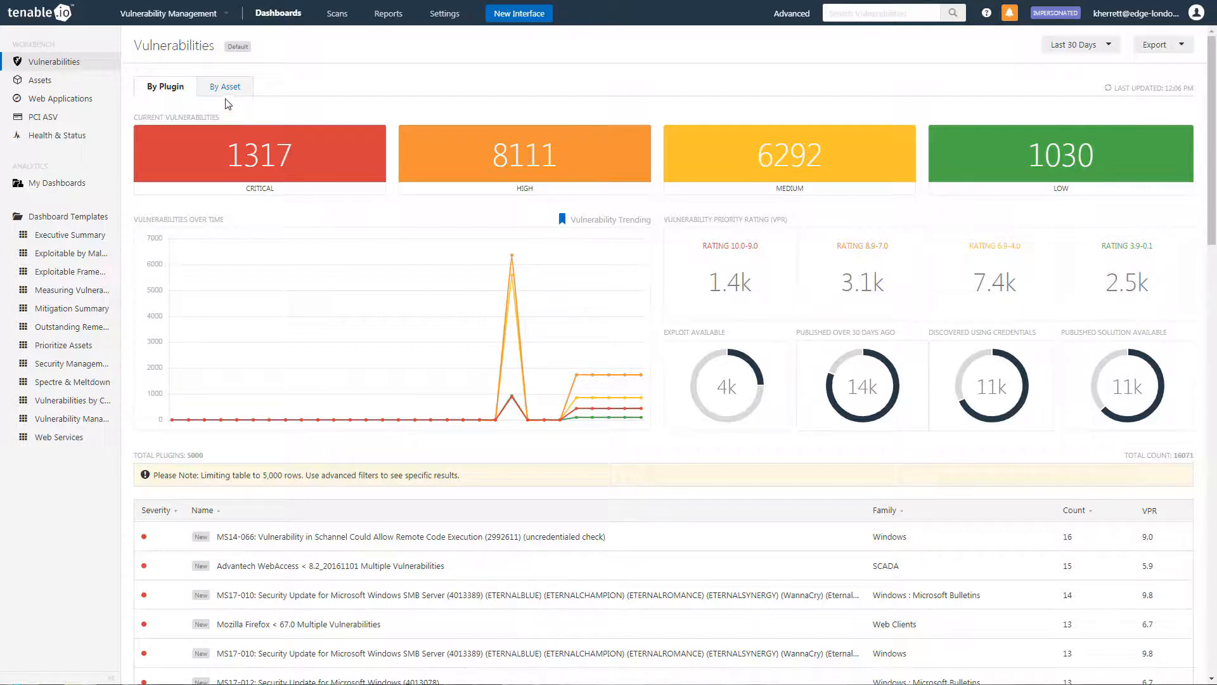
# Show the vulnerabilities dashboard grouped By Asset instead of by plugin.
pyautogui.click(226, 86)
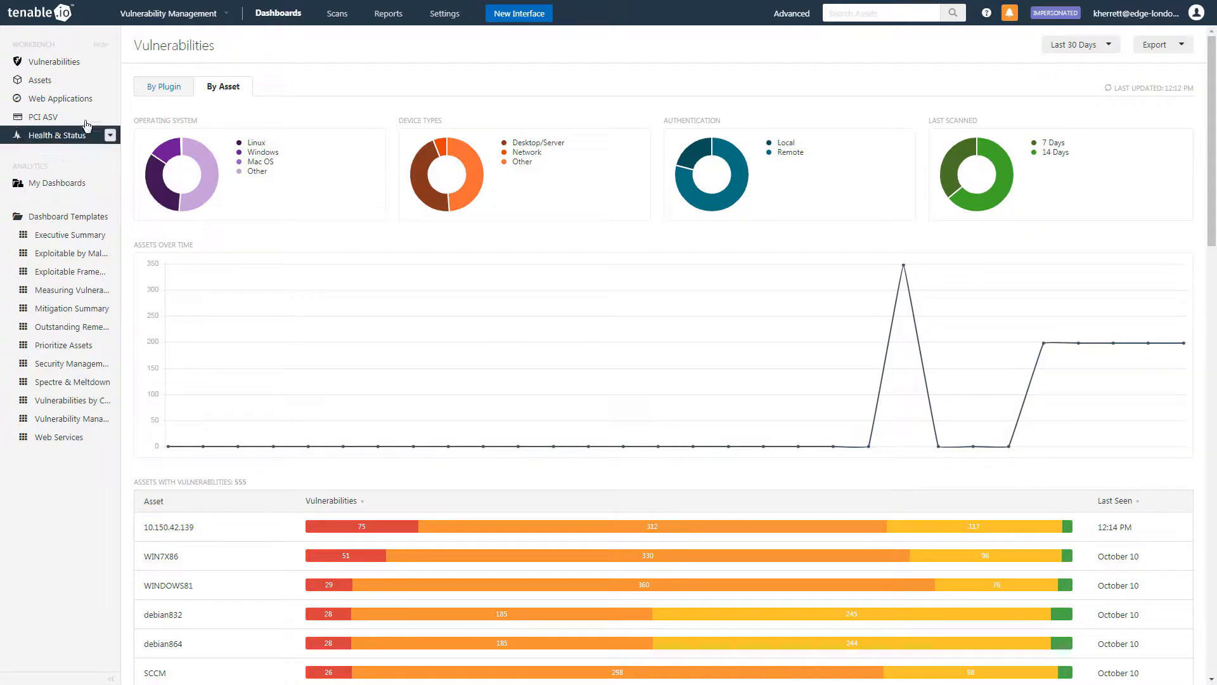
# Filter the Assets inventory with Asset Assessed is equal to true.
pyautogui.click(40, 80)
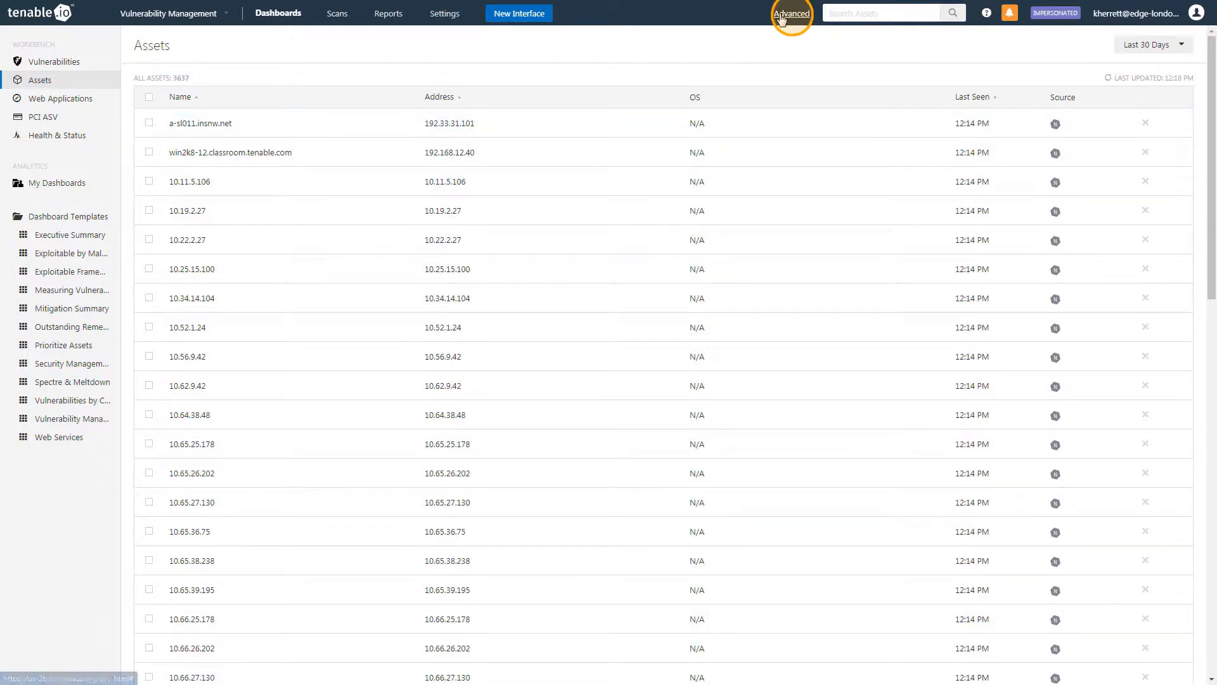
pyautogui.click(792, 13)
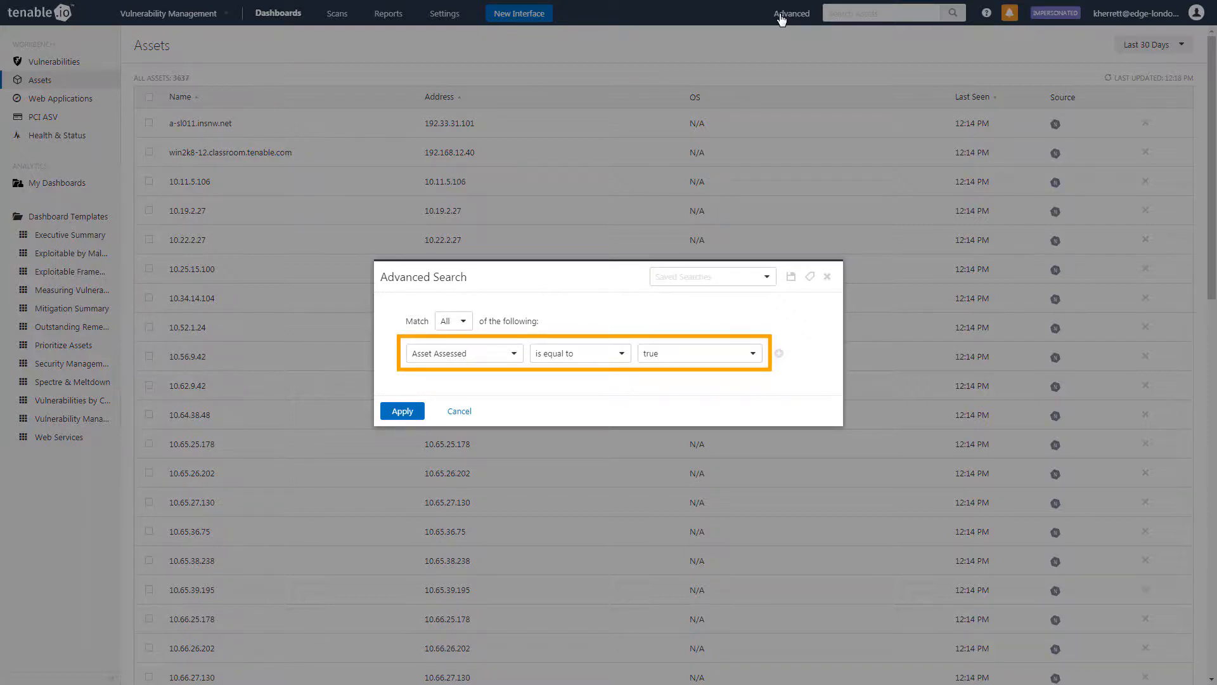
pyautogui.moveTo(402, 411)
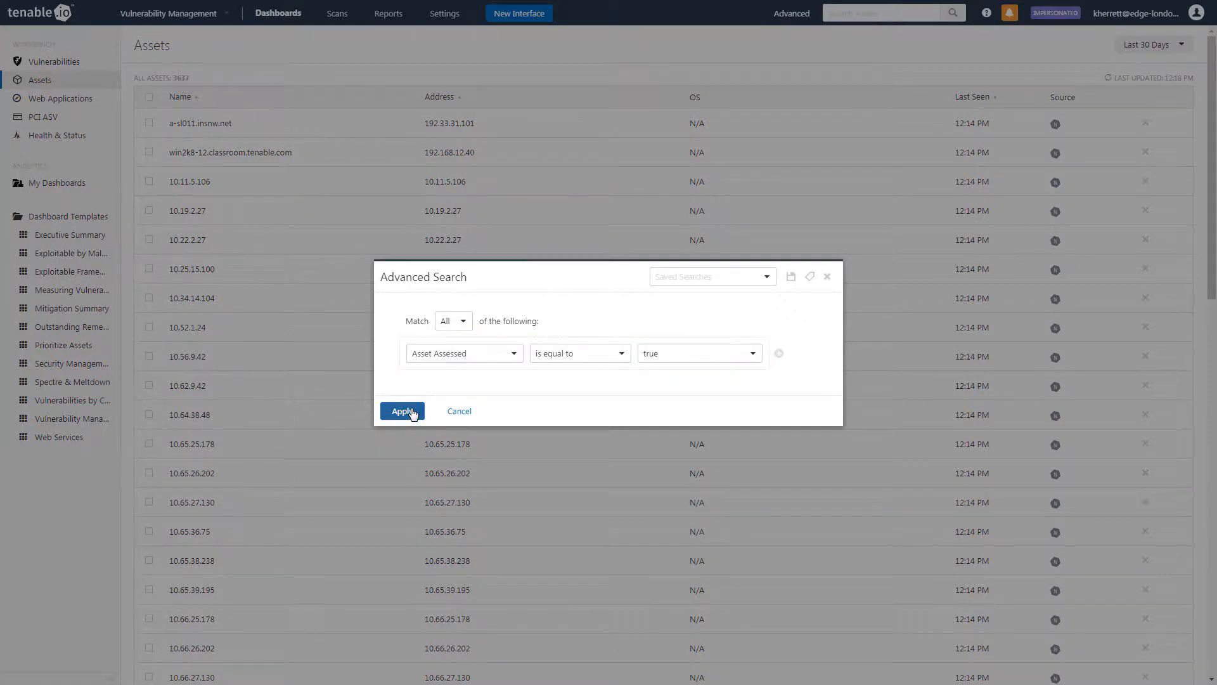
pyautogui.click(402, 411)
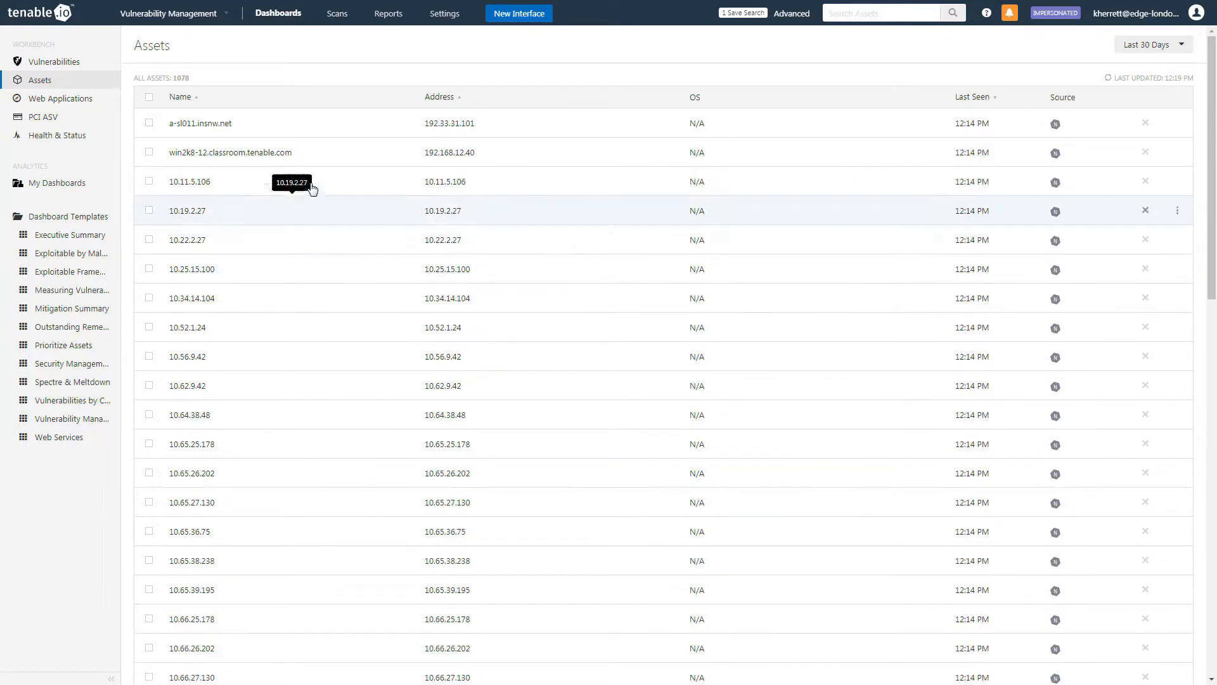
pyautogui.moveTo(53, 60)
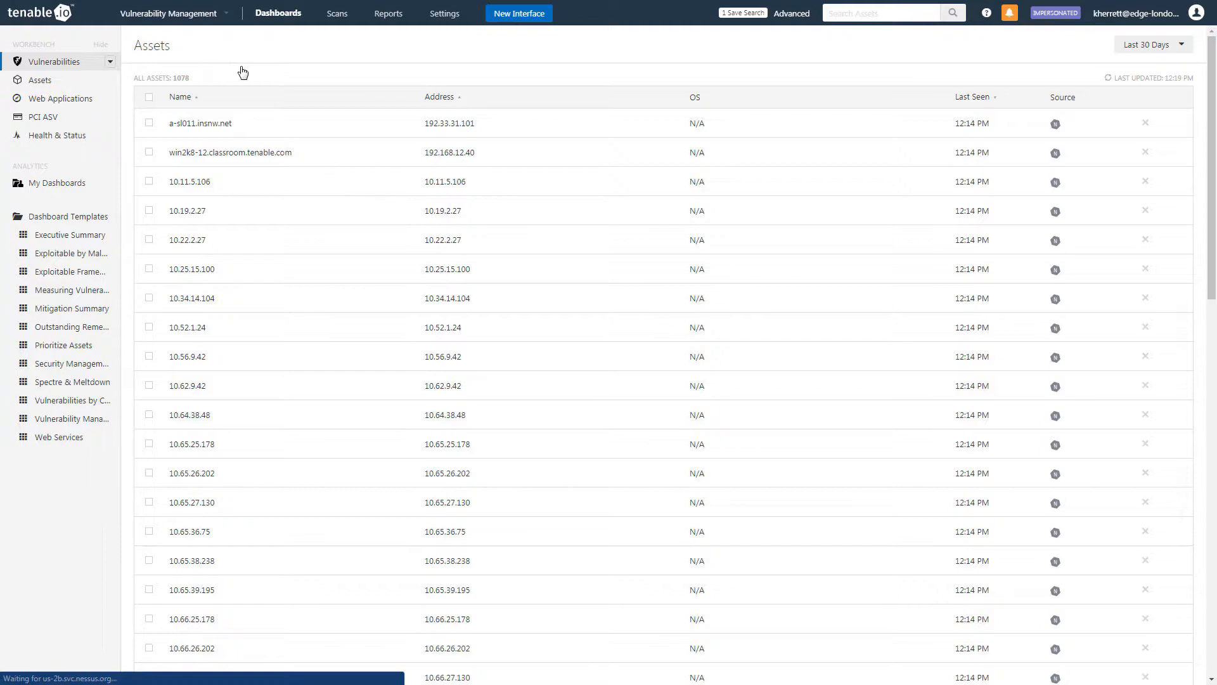
# Filter vulnerabilities by asset to Plugin Type is equal to local, leaving 109 assets.
pyautogui.click(54, 61)
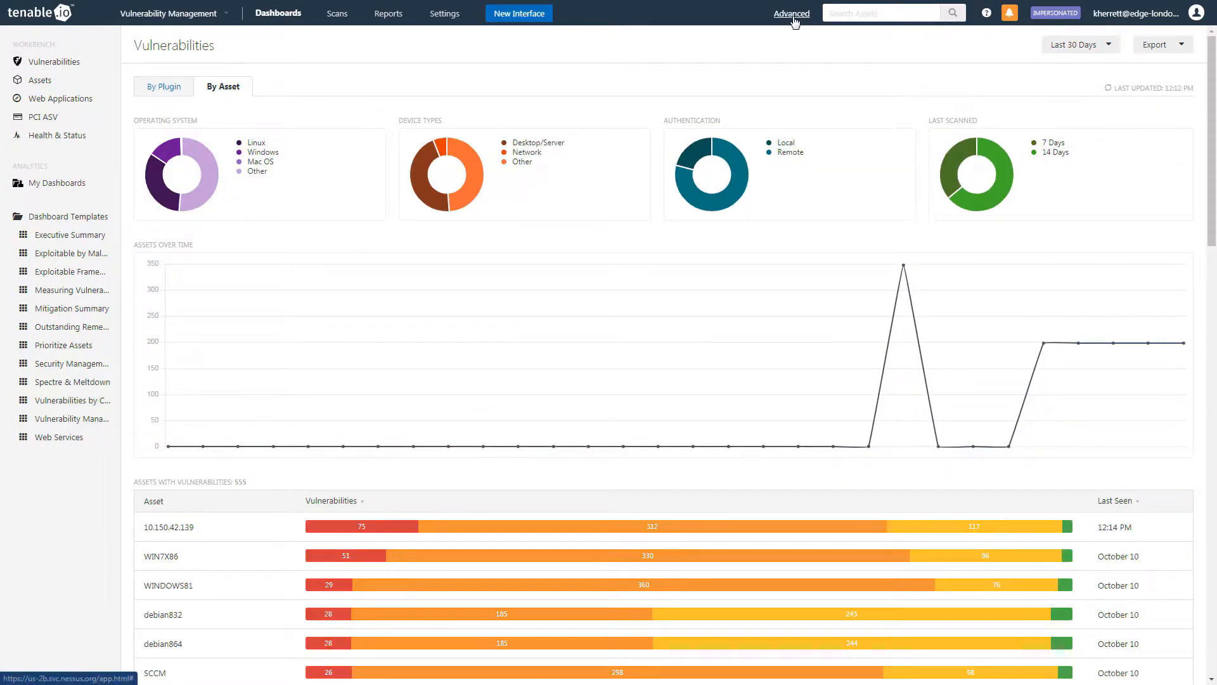
pyautogui.click(791, 13)
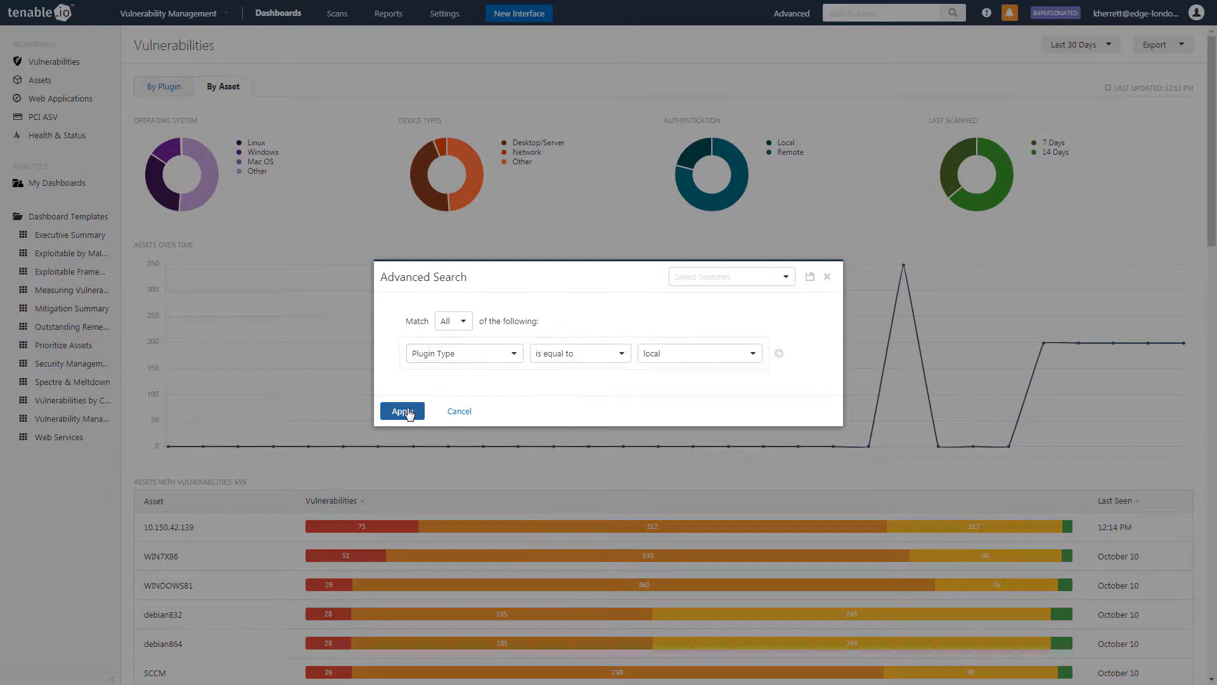
pyautogui.click(402, 411)
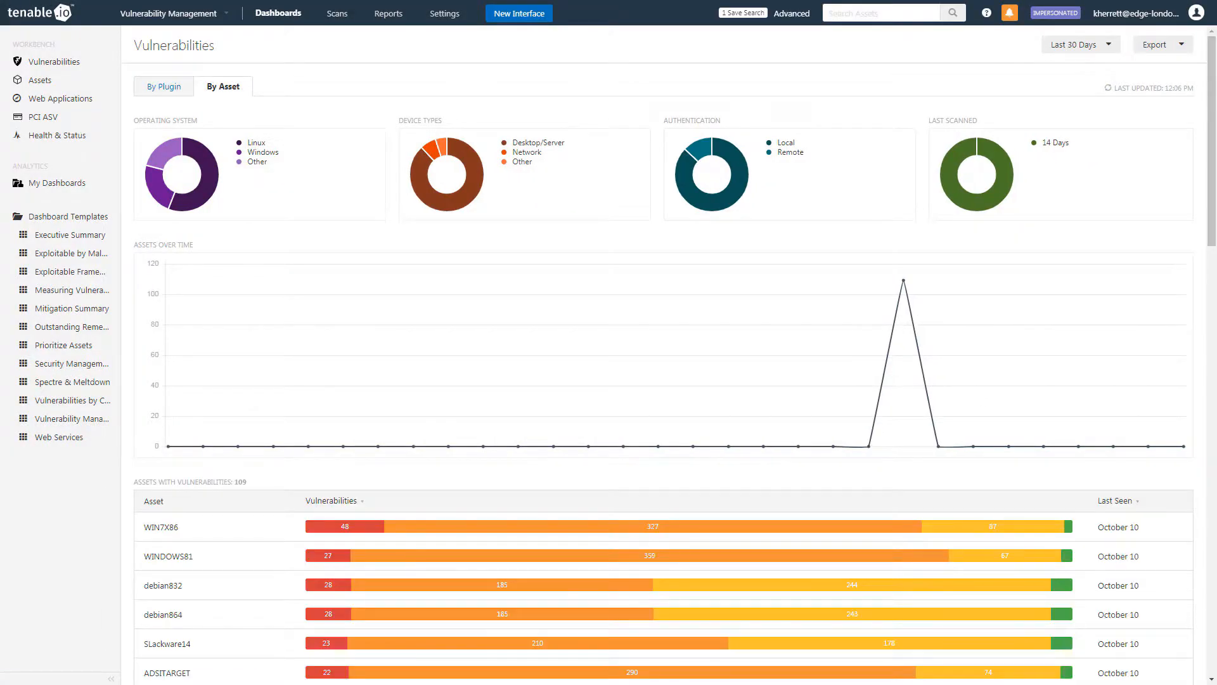
pyautogui.doubleClick(188, 482)
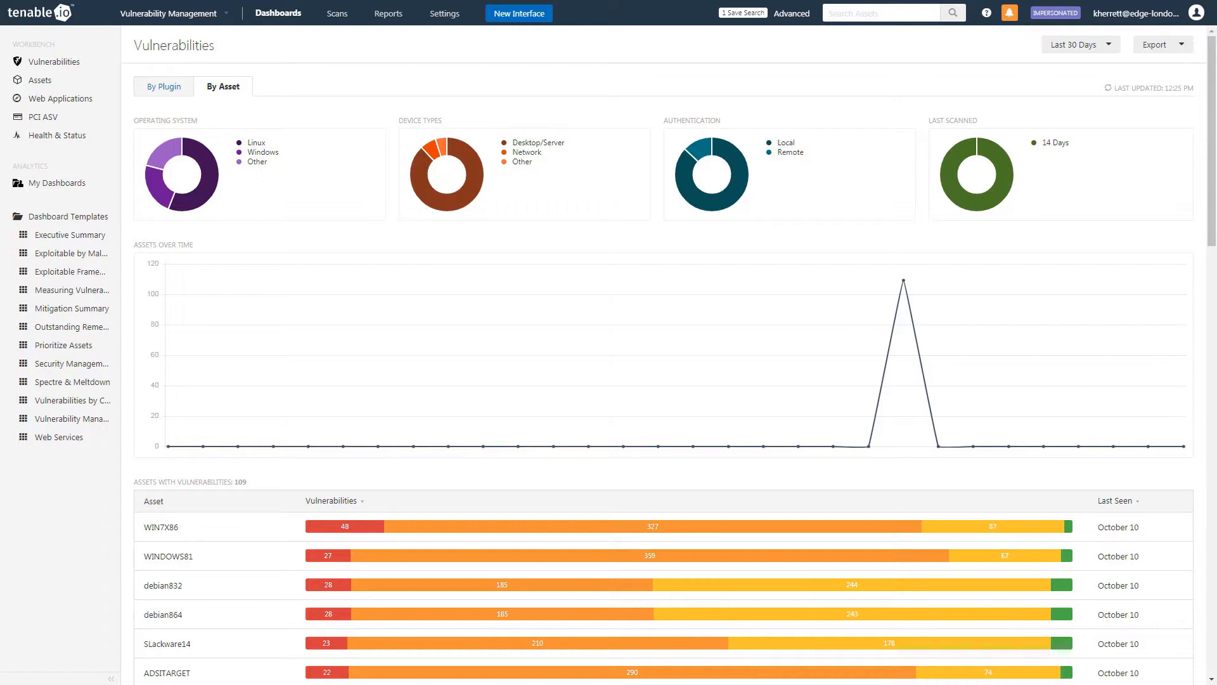
# Filter the by-asset results with Plugin ID is not equal to 110095.
pyautogui.click(791, 13)
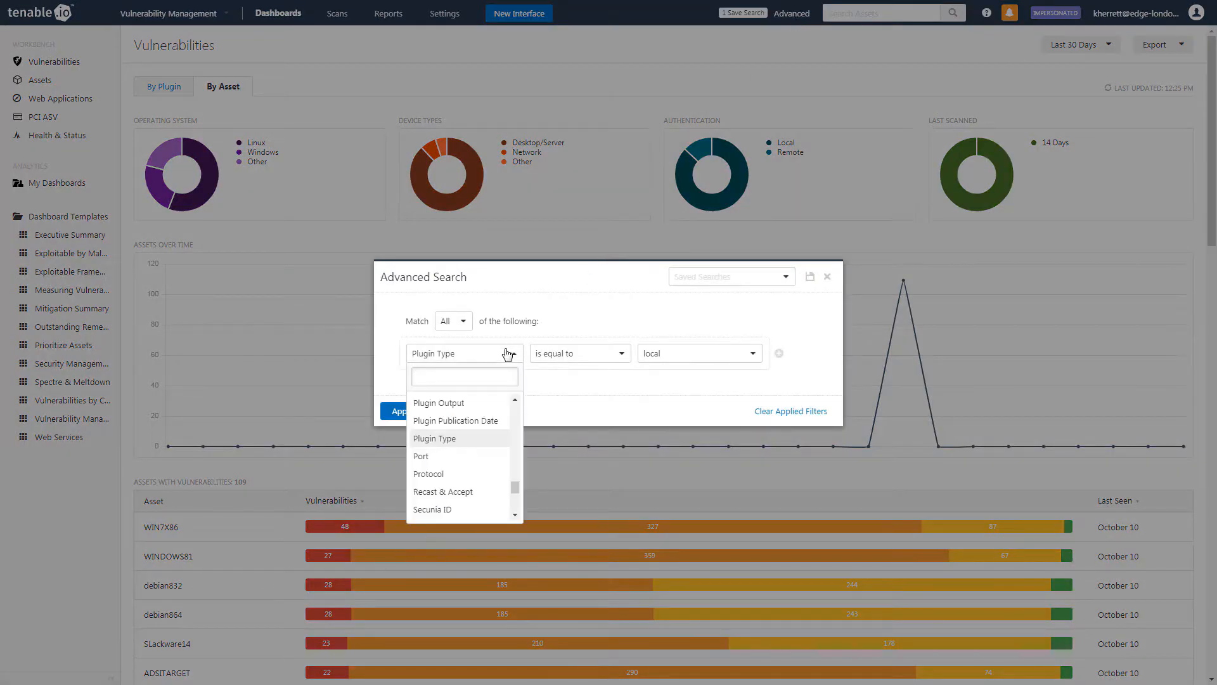
pyautogui.click(464, 377)
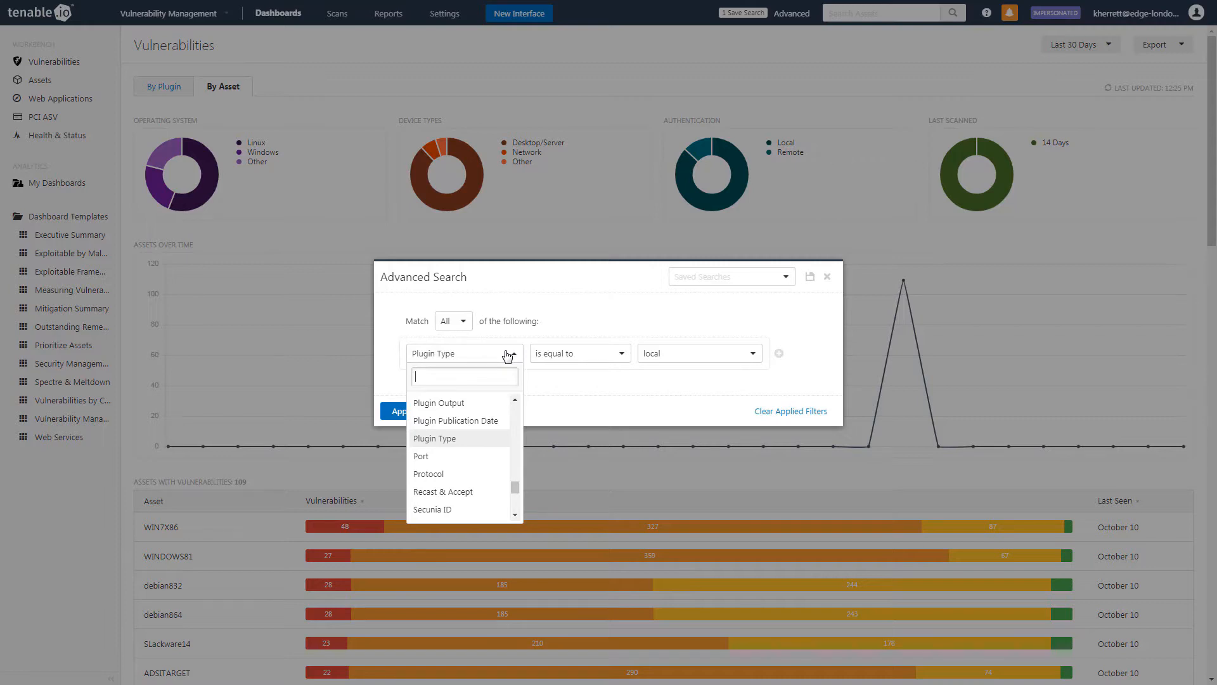
pyautogui.write('id')
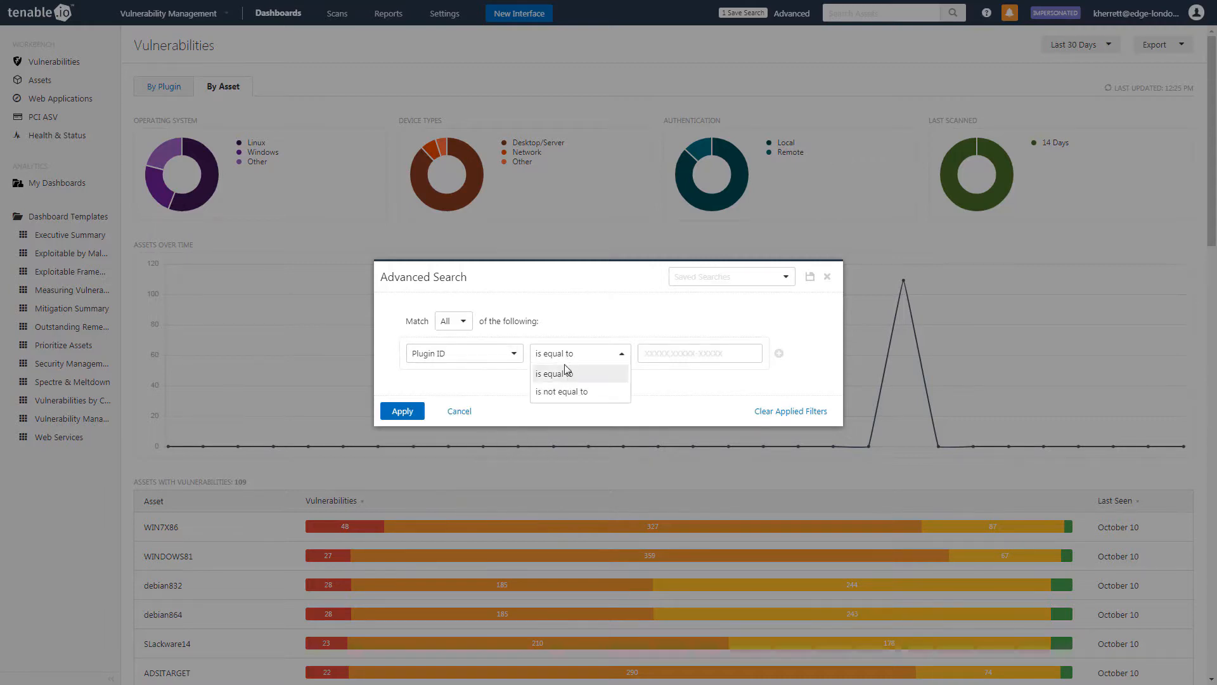
pyautogui.click(561, 391)
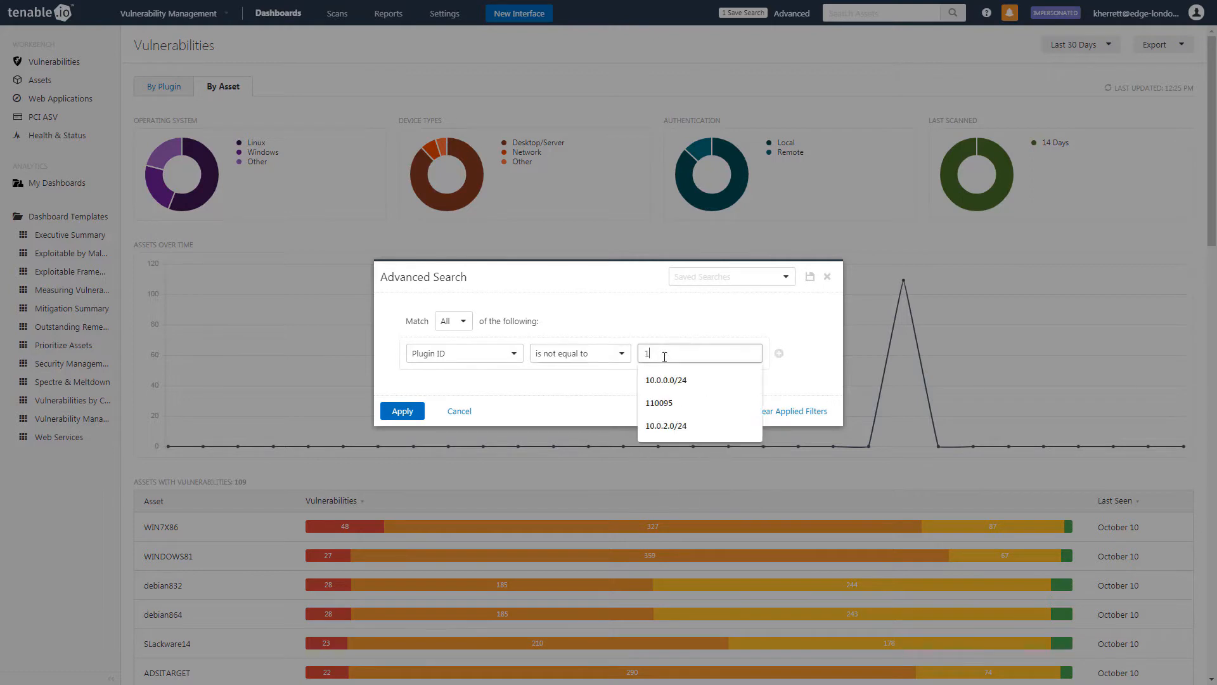
pyautogui.click(659, 402)
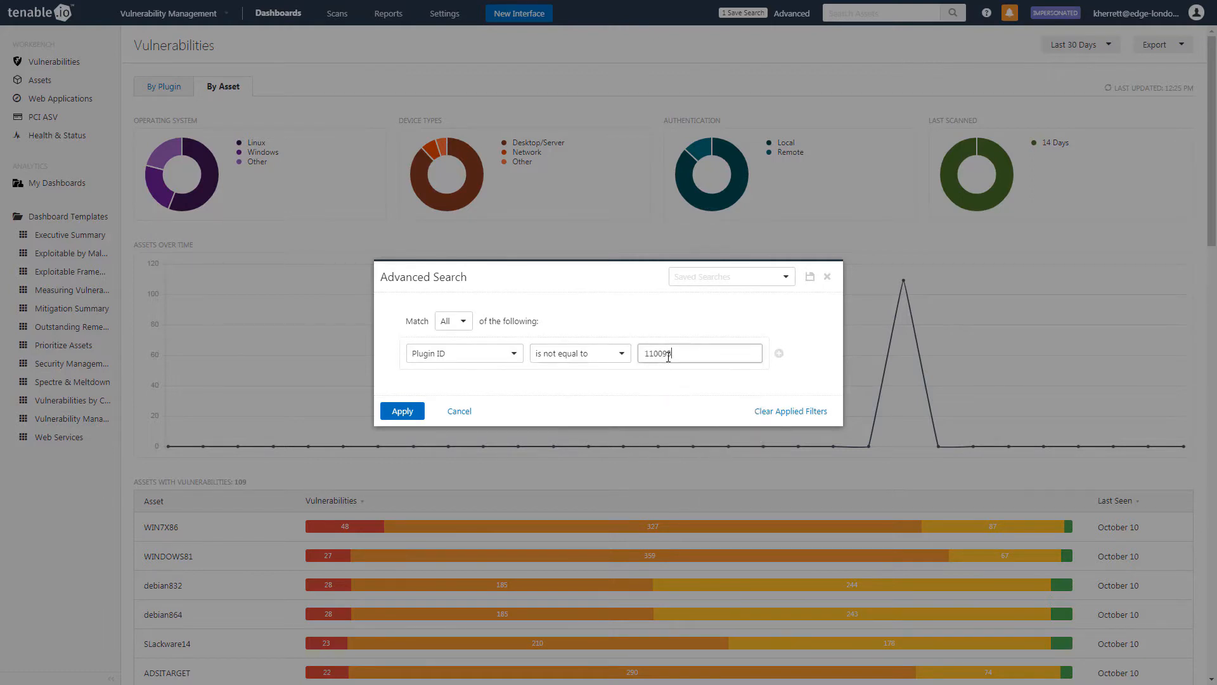
pyautogui.click(402, 411)
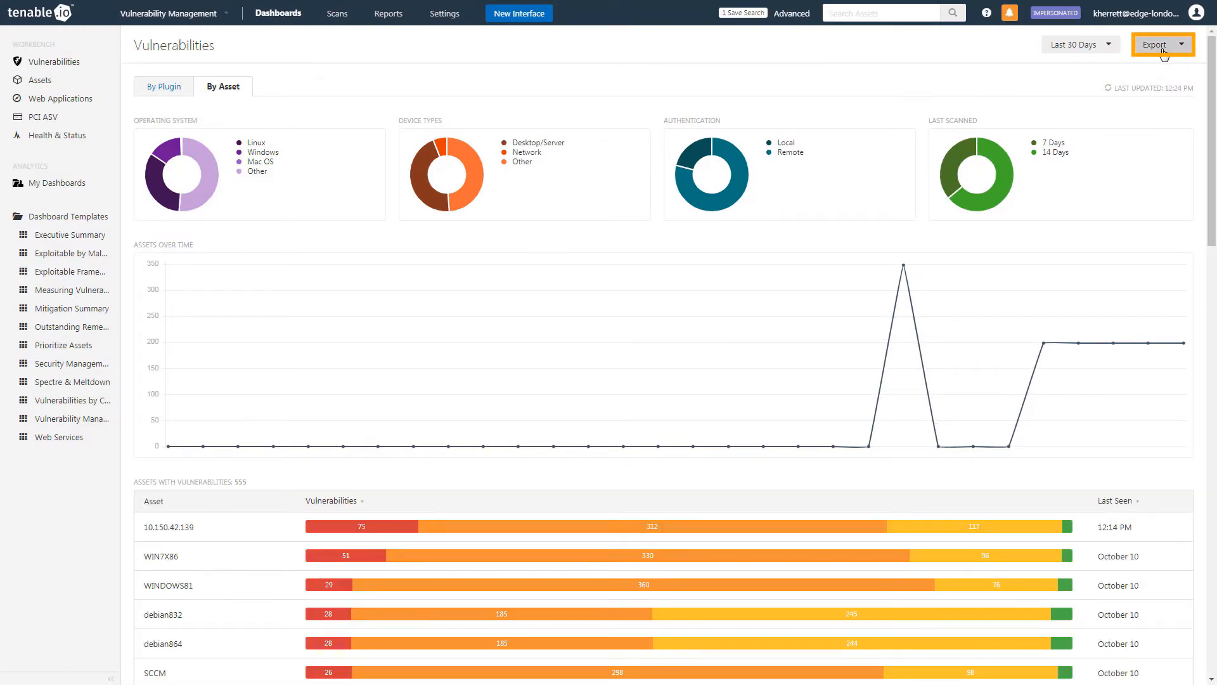
# Show the available Export formats for the filtered results.
pyautogui.click(1160, 44)
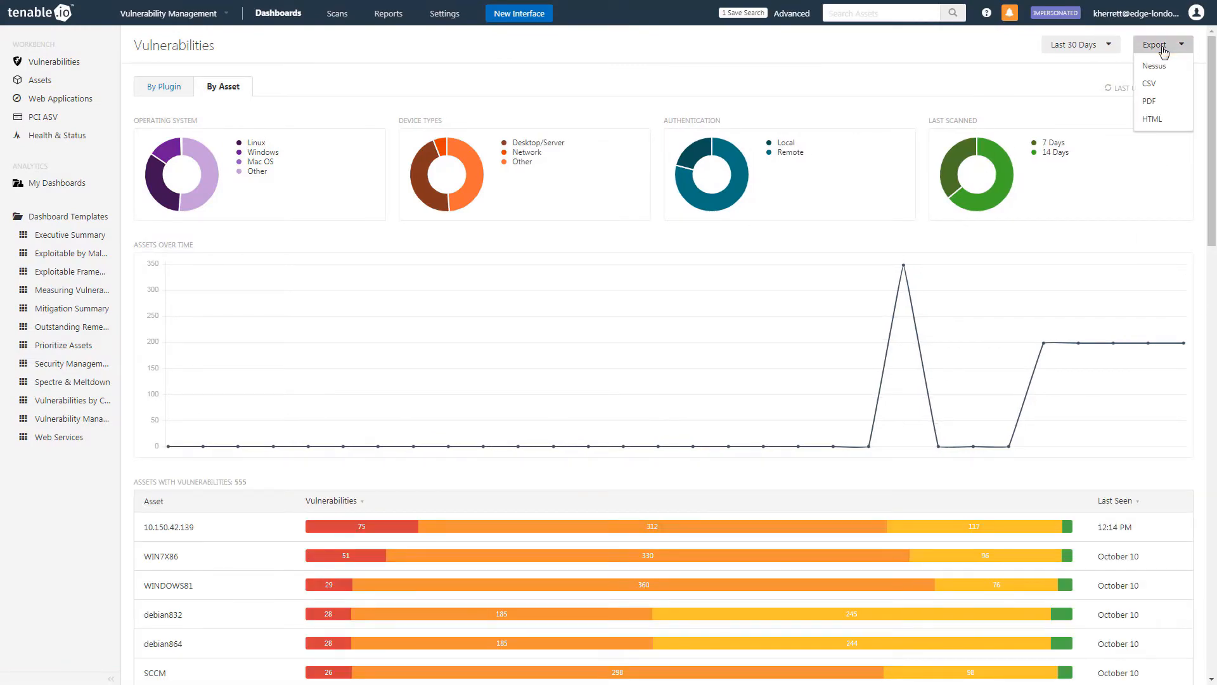